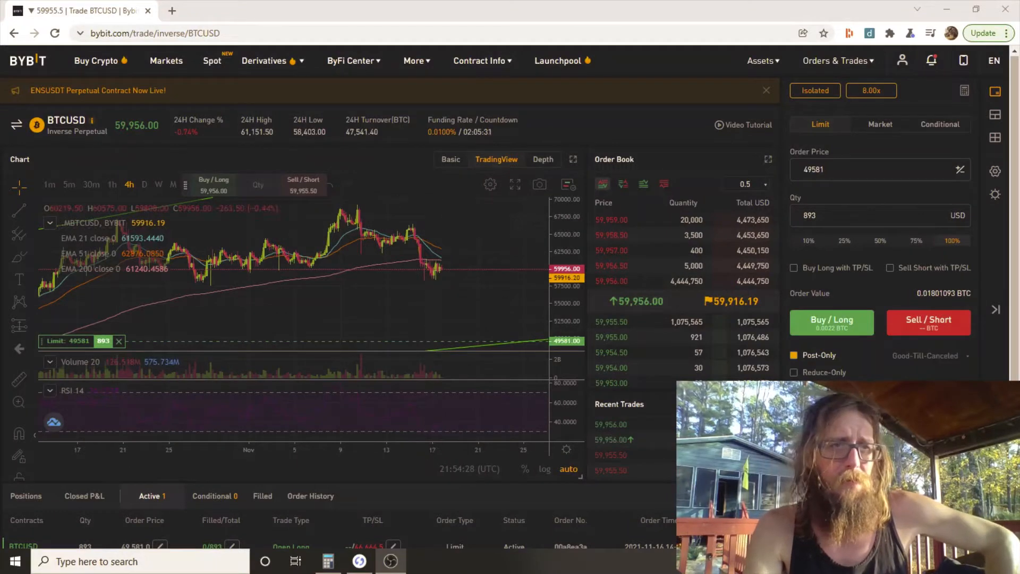
{"action": "left_click", "coordinate": [143, 184]}
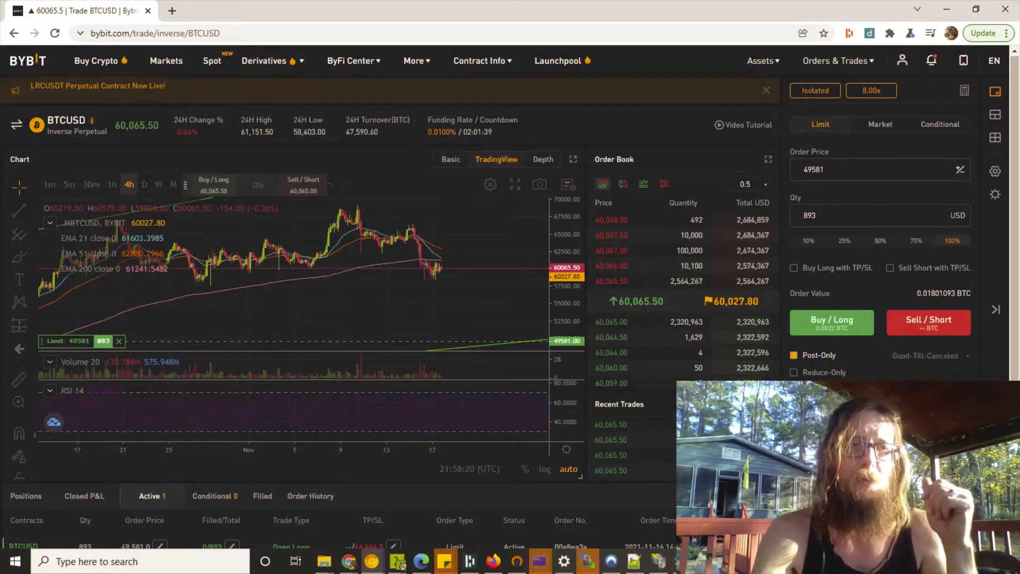
{"action": "left_click", "coordinate": [144, 184]}
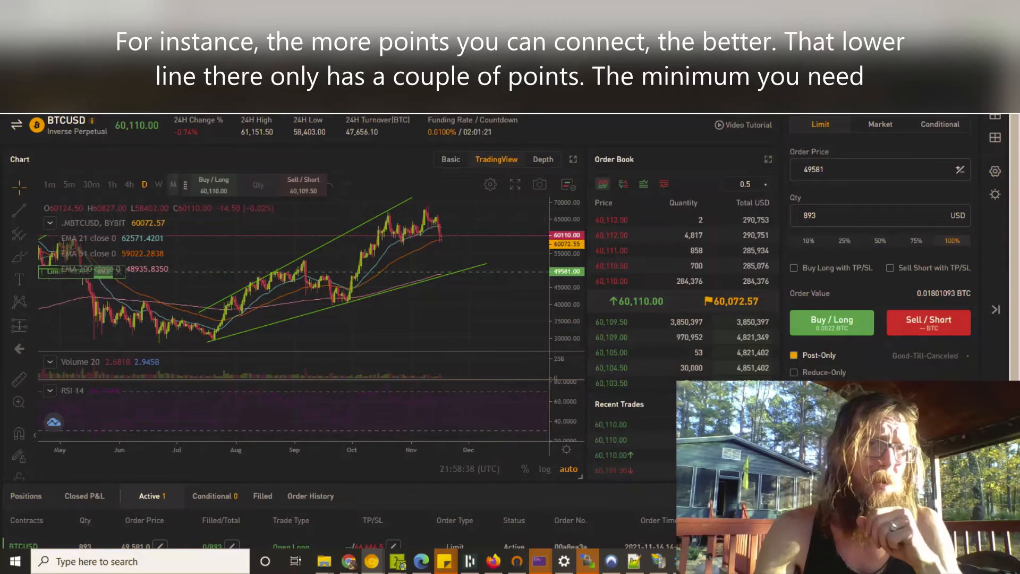
{"action": "left_click", "coordinate": [128, 184]}
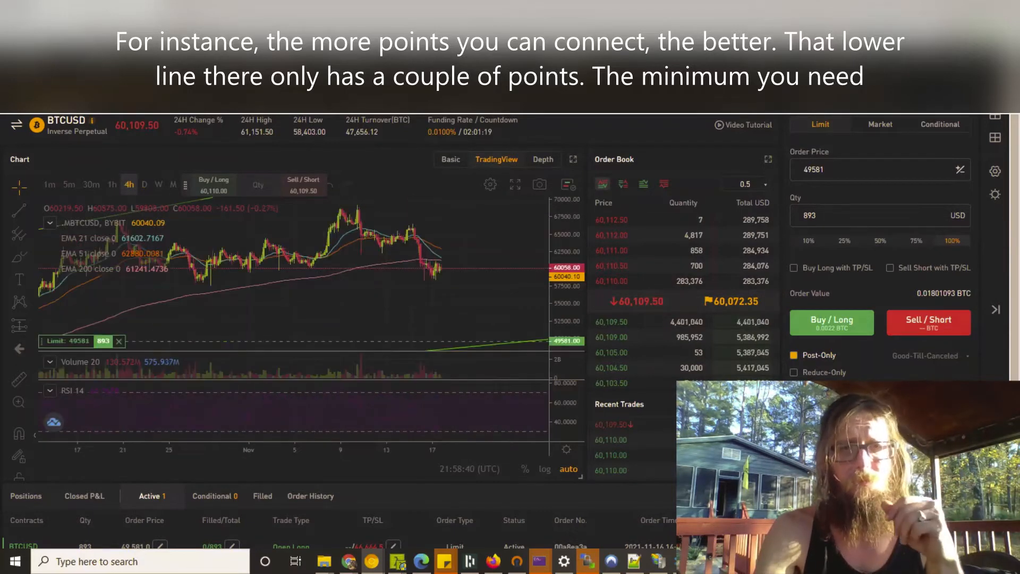